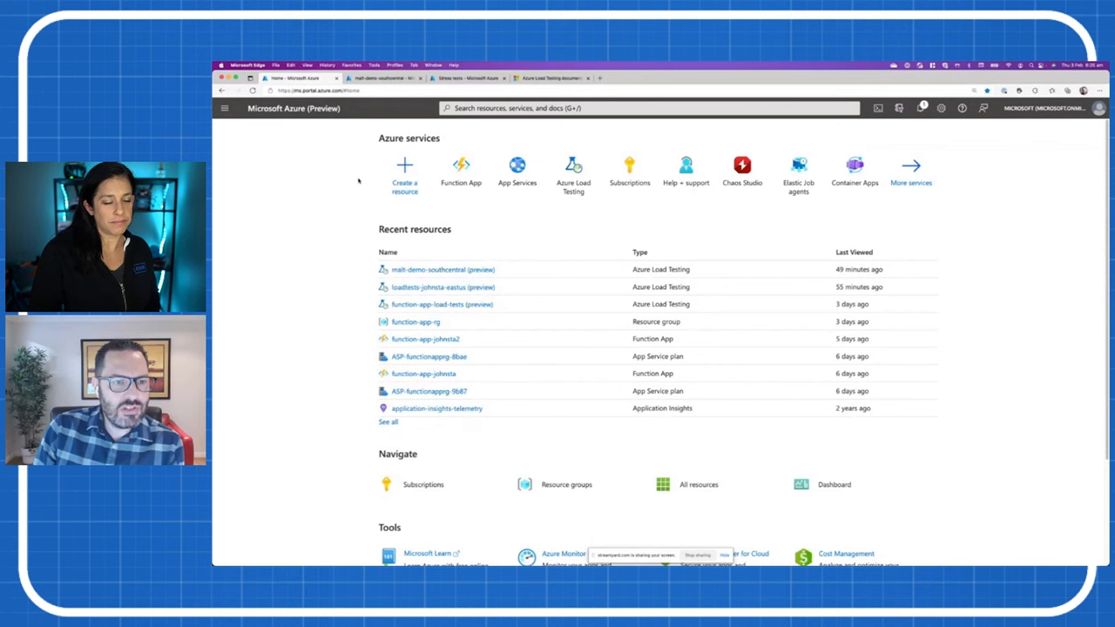
Go from the portal home to the malt-demo-southcentral Azure Load Testing resource overview.
left_click(404, 175)
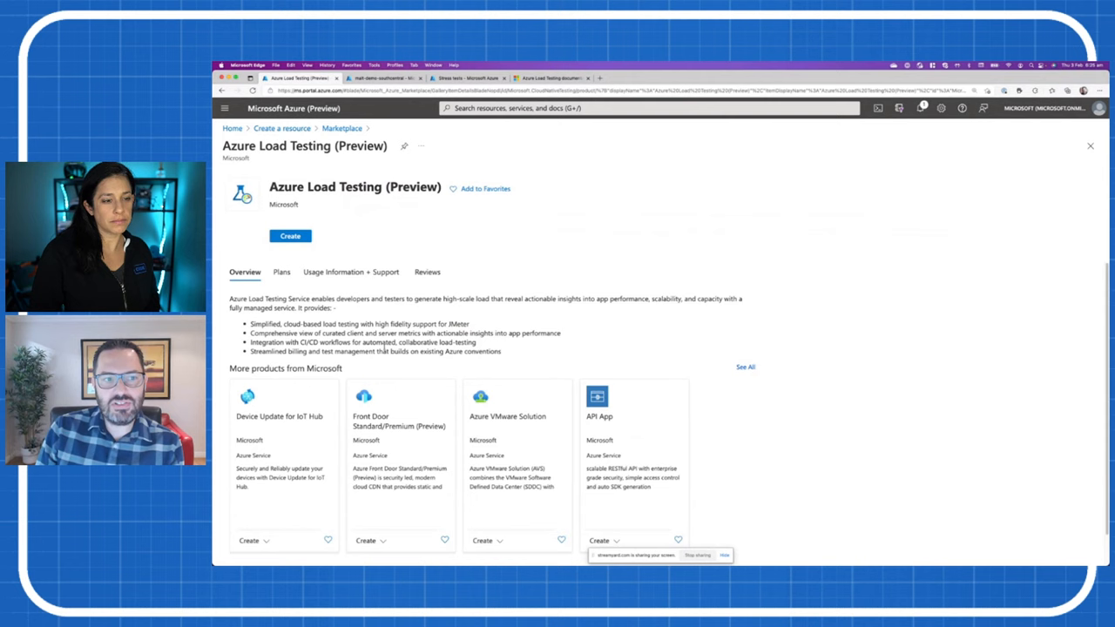
left_click(383, 76)
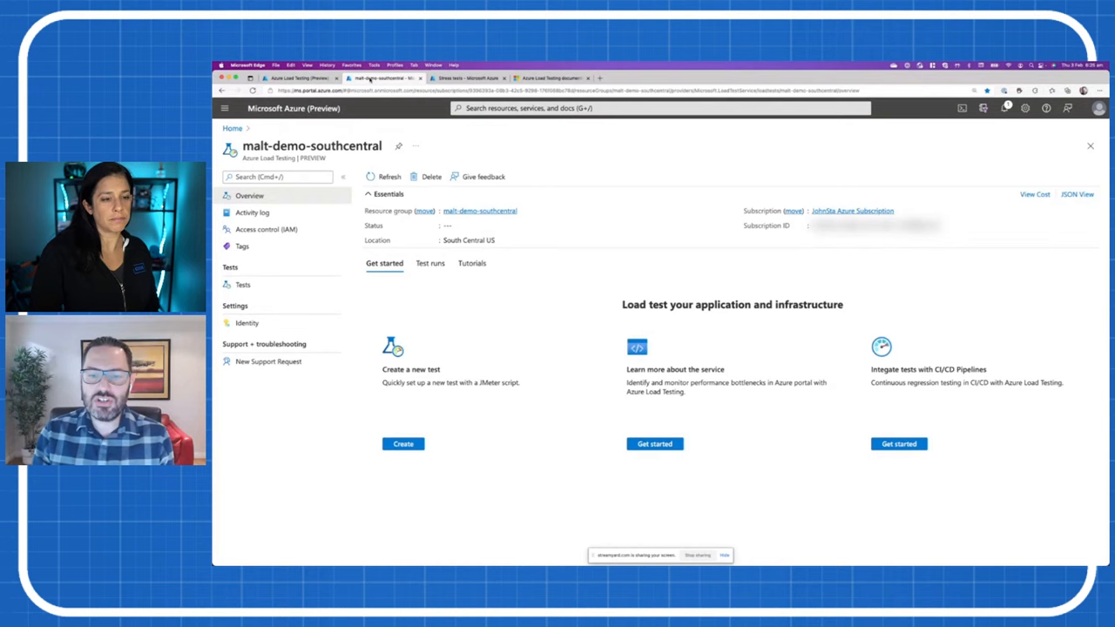
From the resource's Tests list, begin creating a new test.
left_click(244, 284)
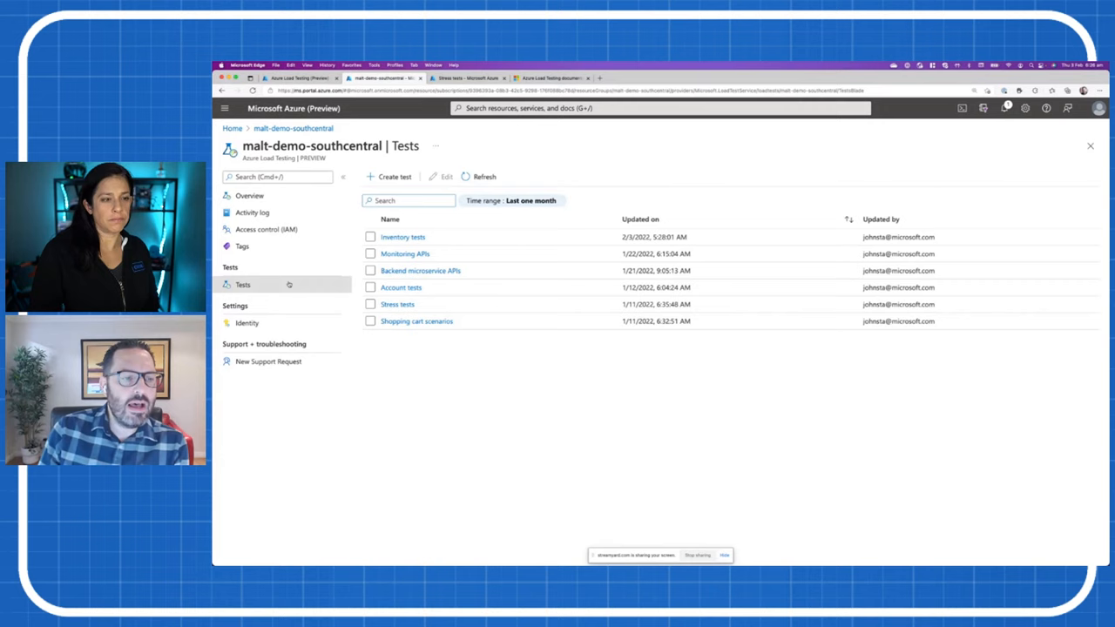
left_click(391, 176)
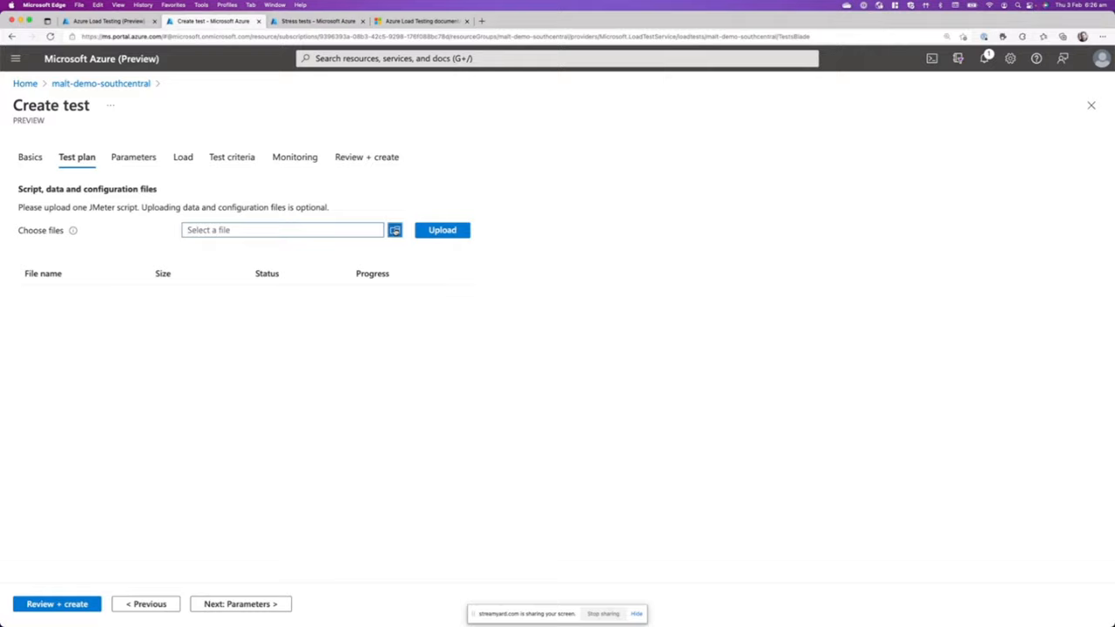
Choose SampleApp-demo.jmx as the test plan script and upload it to 100% completed.
left_click(393, 230)
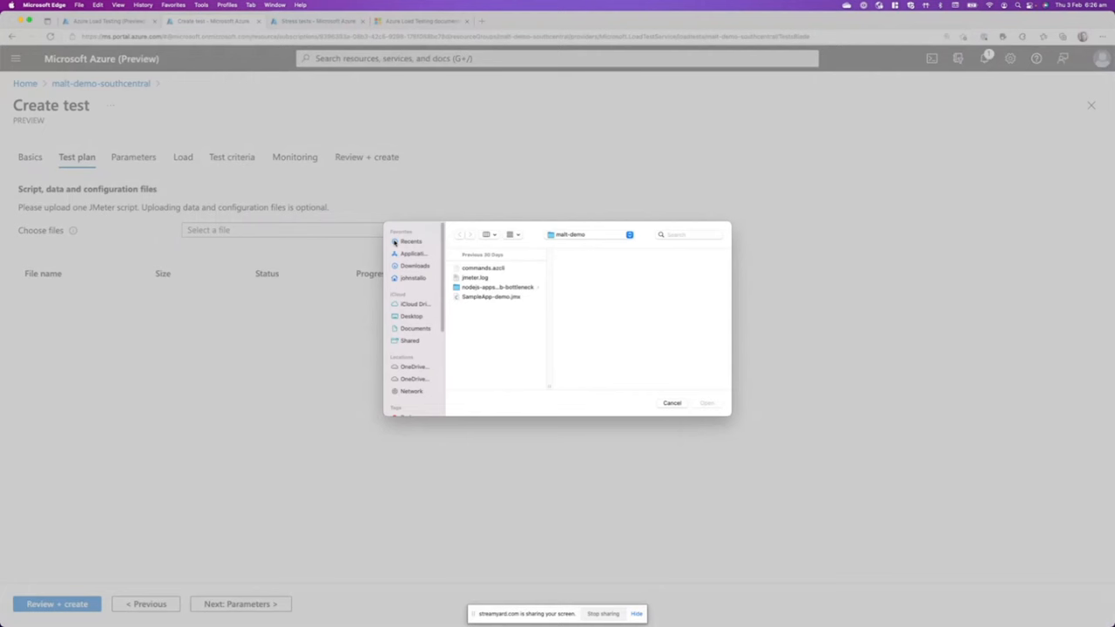
left_click(491, 297)
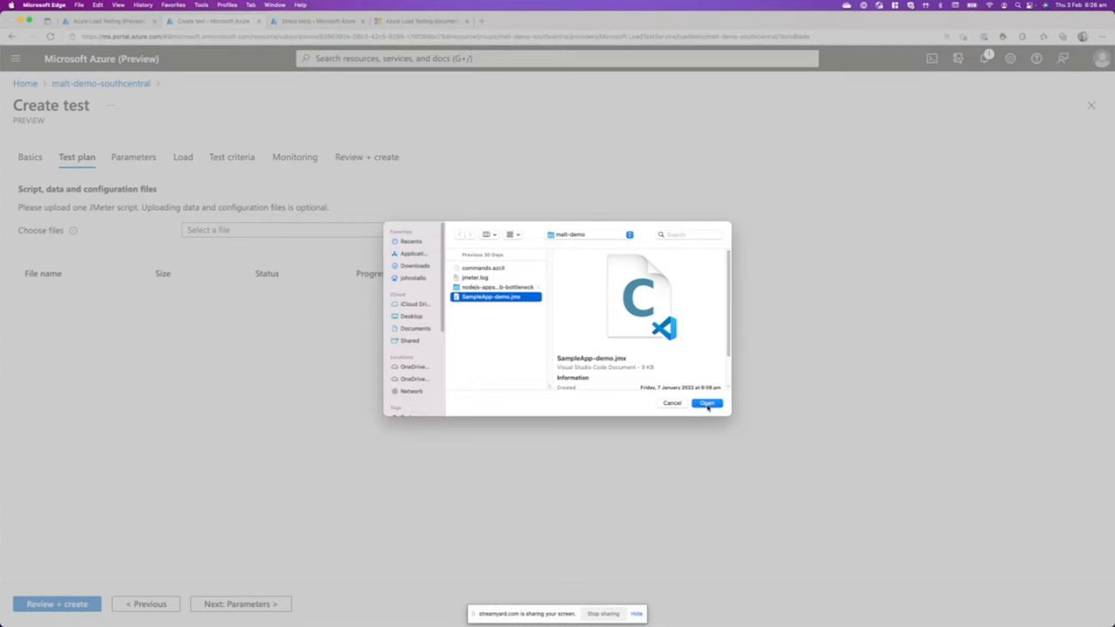
left_click(707, 403)
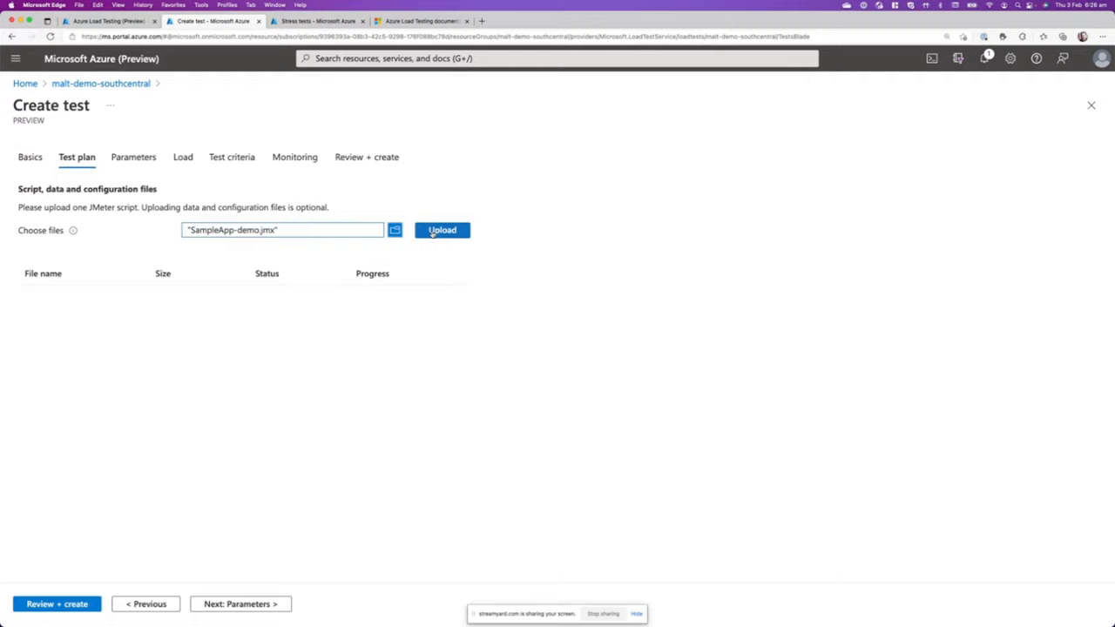
left_click(443, 230)
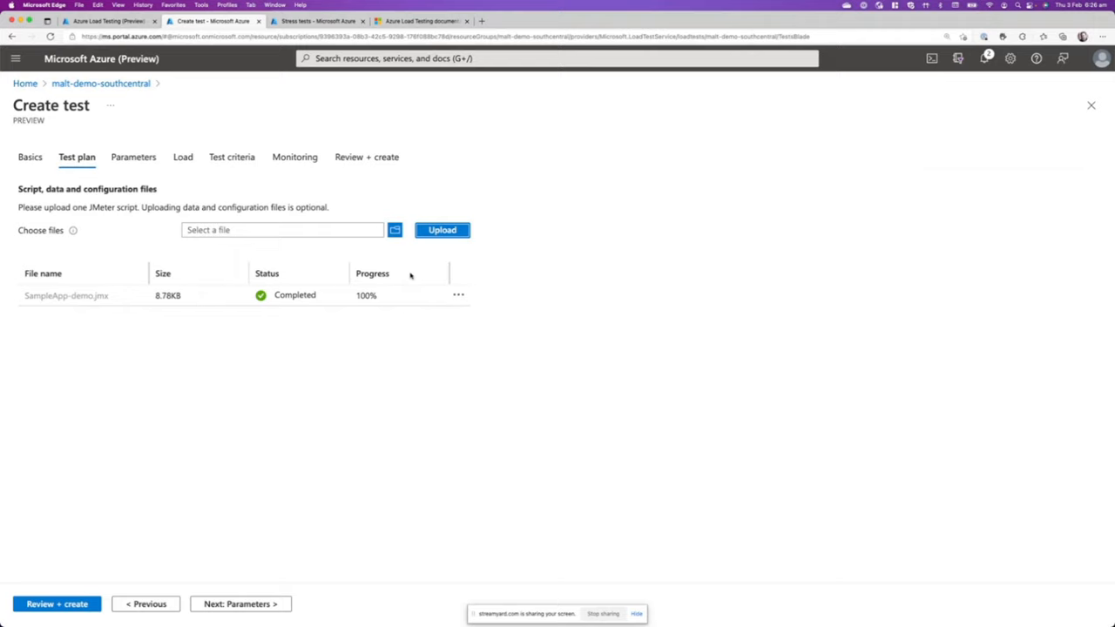
mouse_move(252, 240)
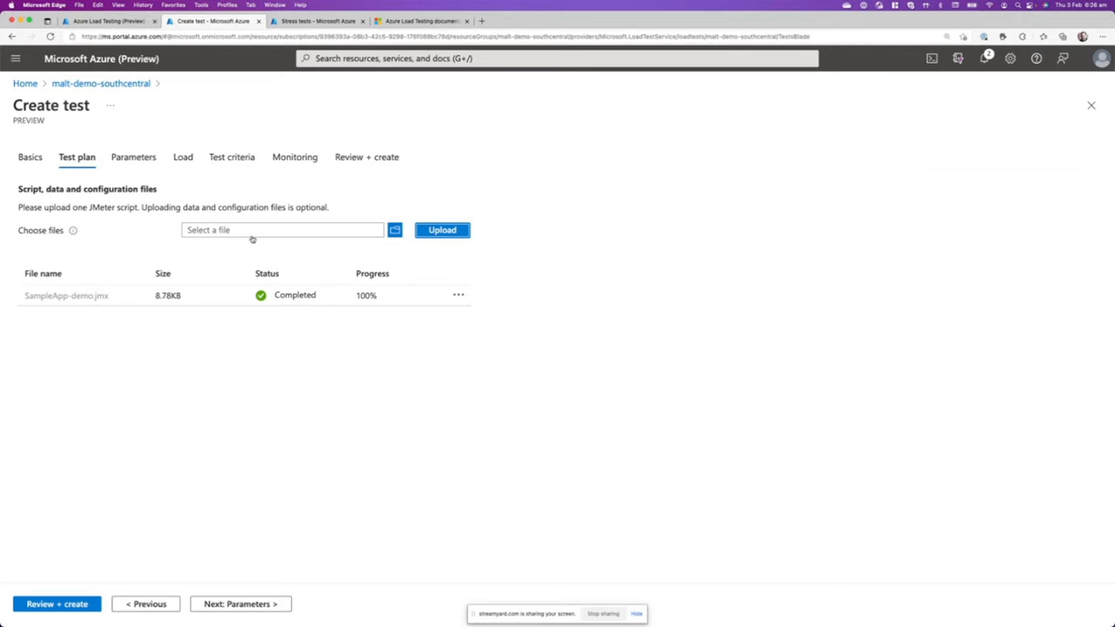
In Load configuration, try engine instances at 16 and 45, then return them to 1.
left_click(183, 157)
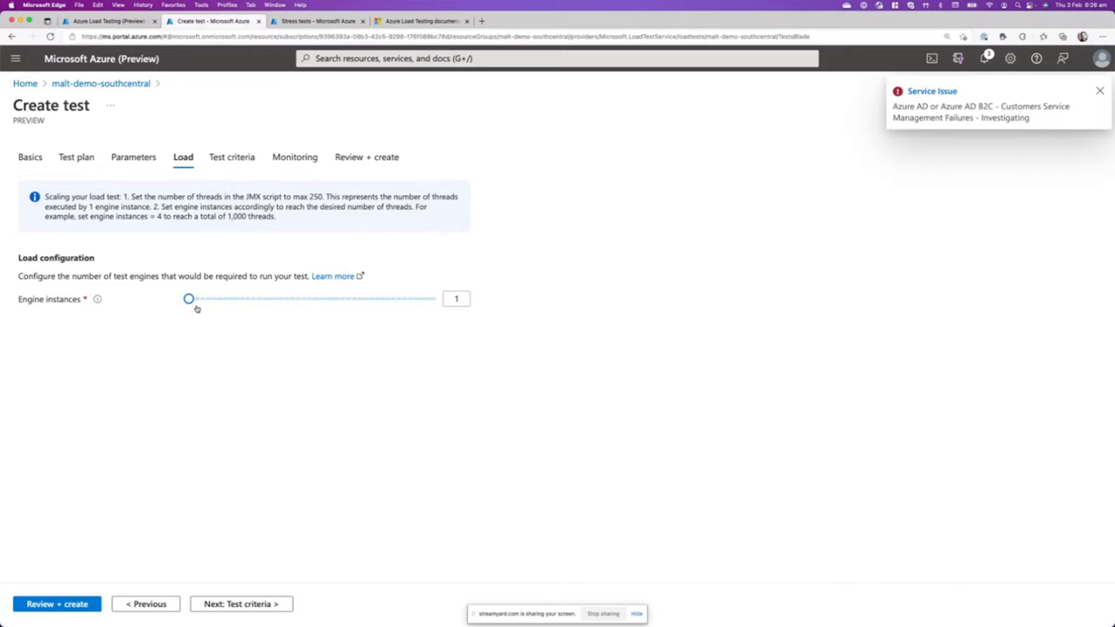
left_click_drag(189, 300, 306, 299)
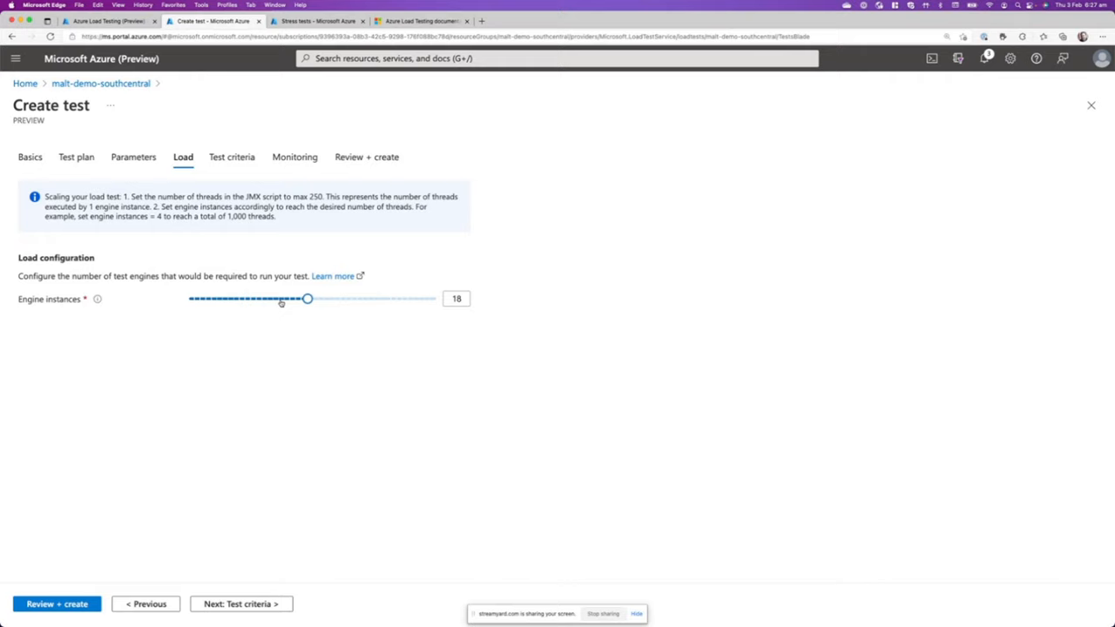
left_click_drag(306, 300, 436, 300)
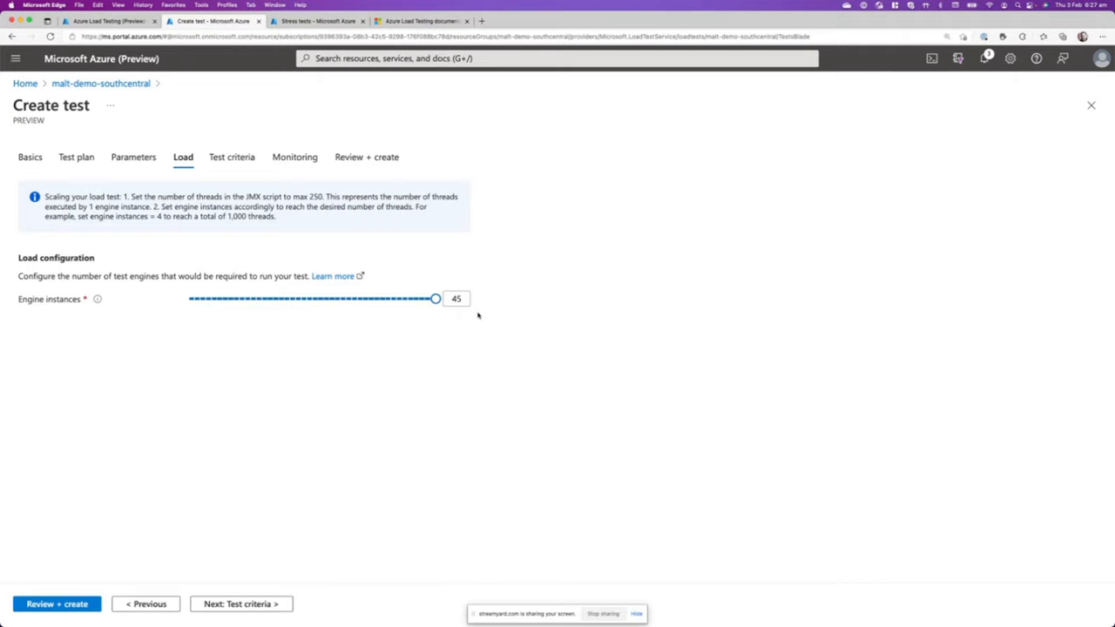
left_click_drag(436, 300, 189, 300)
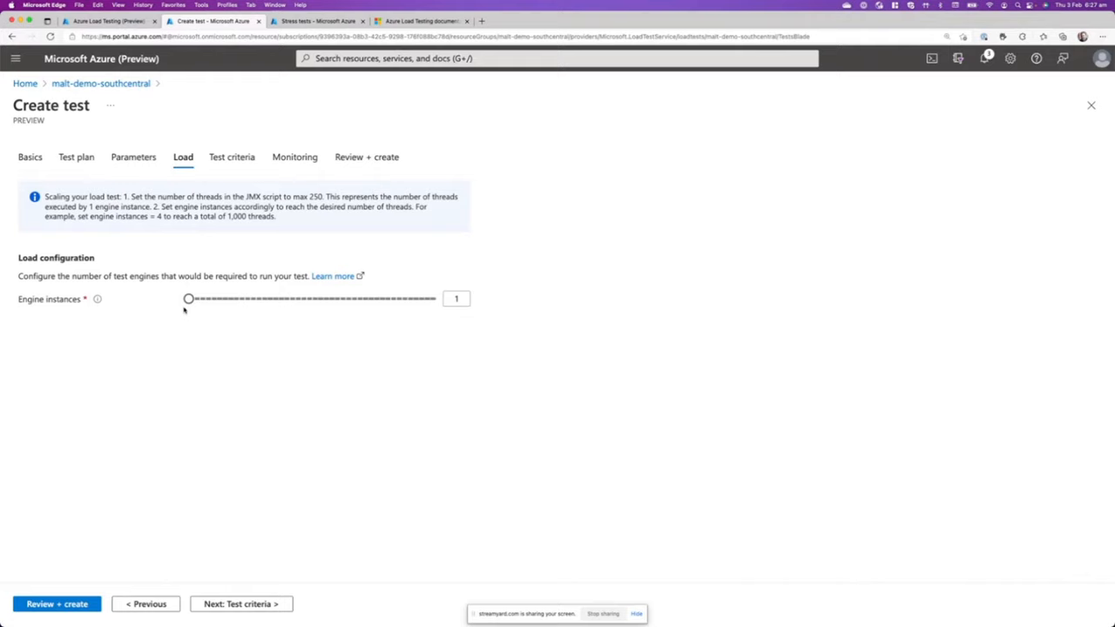
Pass validation on Review + create and create My new load test so its run starts.
left_click(366, 157)
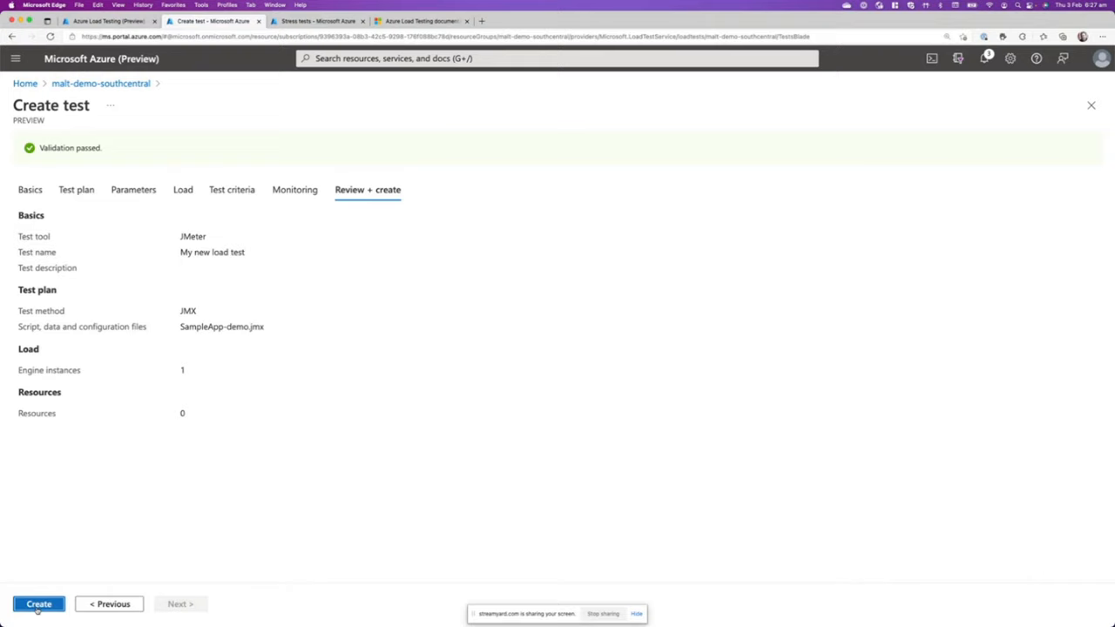
left_click(38, 603)
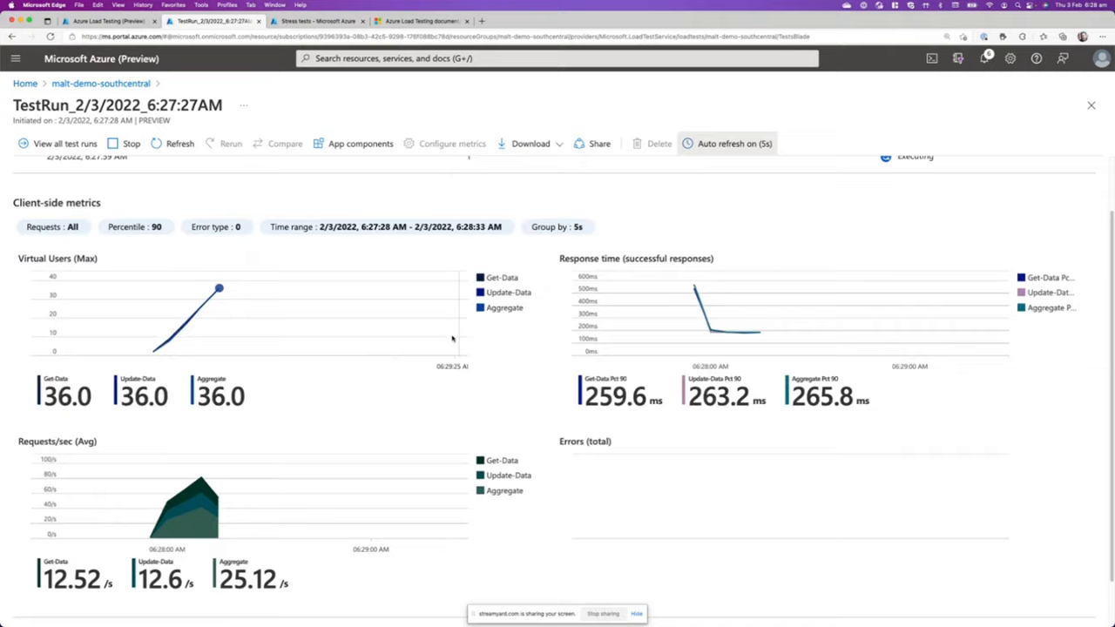
Scroll the executing run's dashboard down to its Client-side metrics charts.
scroll("down", 3)
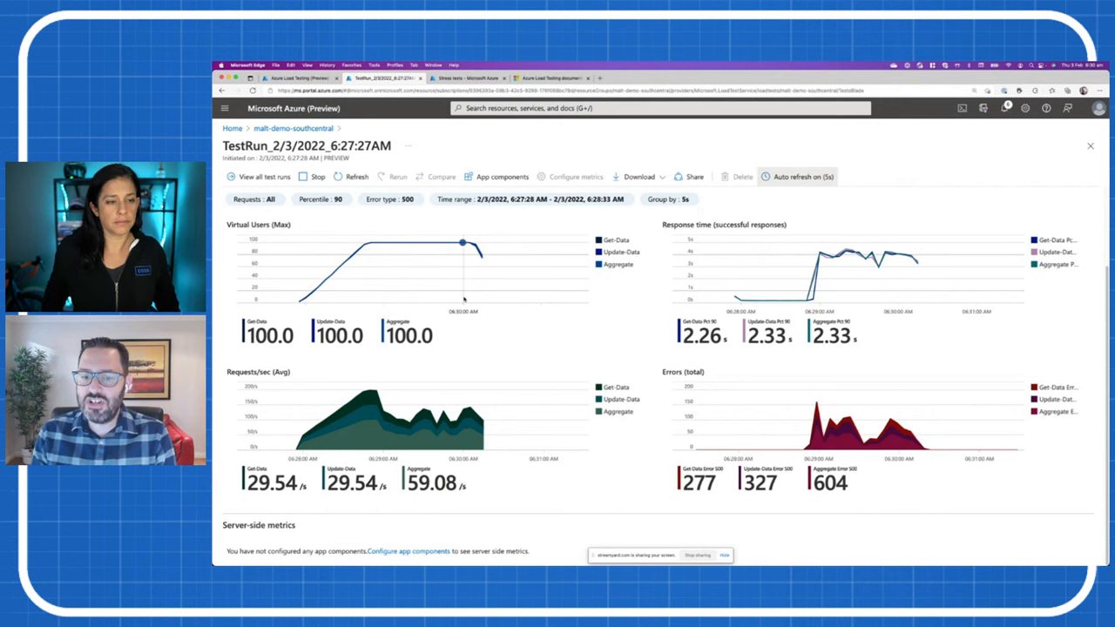
After errors appear at 100 virtual users, begin configuring app components for server-side metrics.
left_click(795, 177)
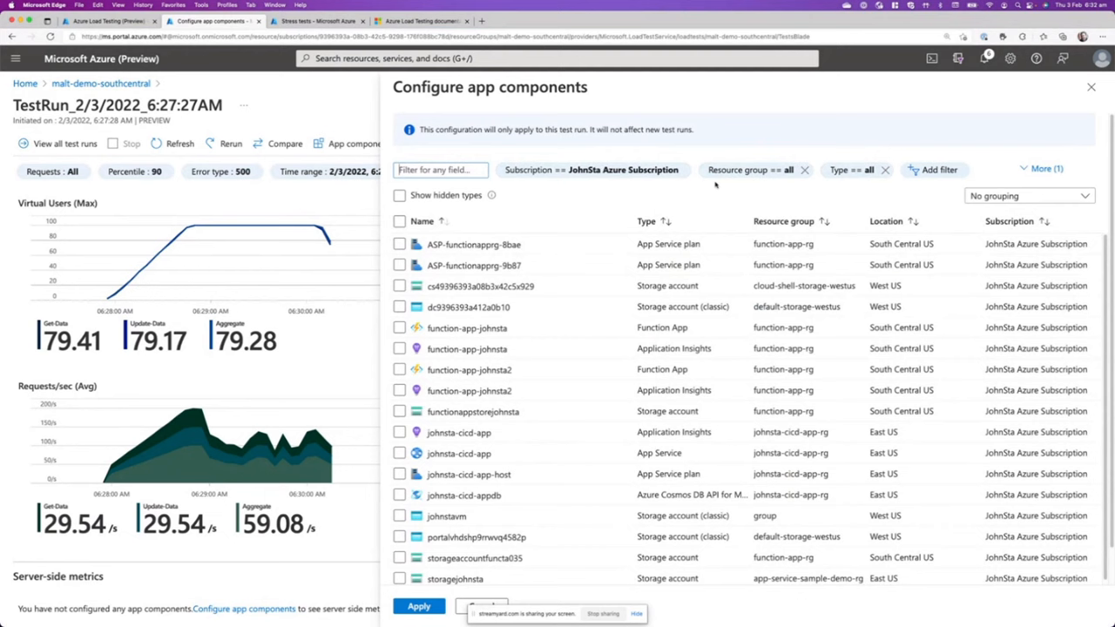
Open the resource group filter over the loaded subscription resource list.
left_click(750, 169)
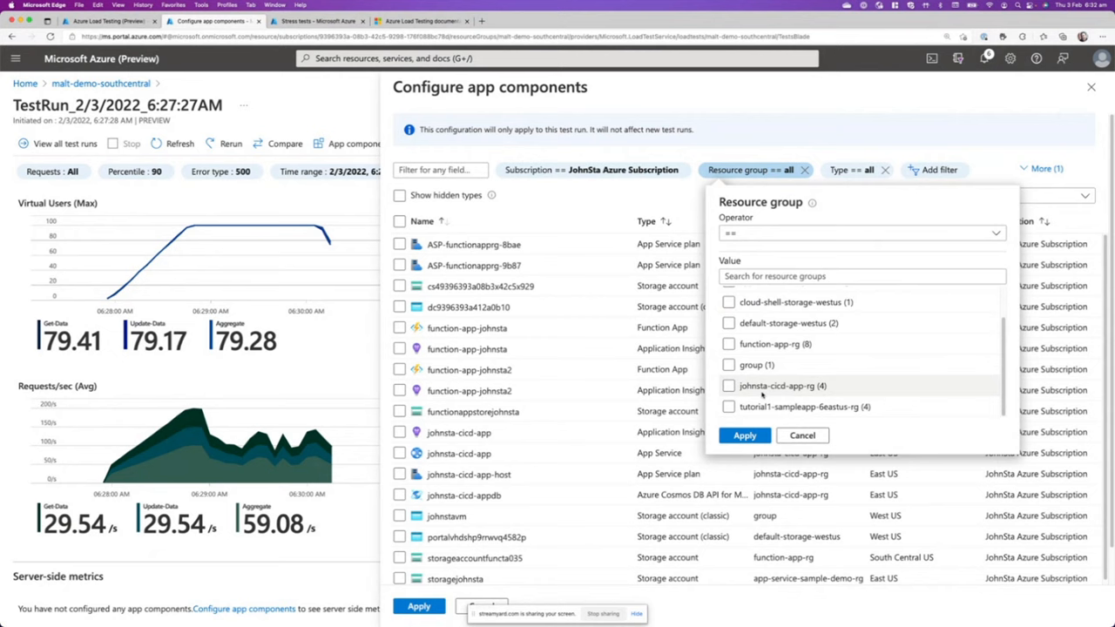
Filter to the johnsta-cicd-app-rg group and check the johnsta-cicd-app App Service.
left_click(744, 436)
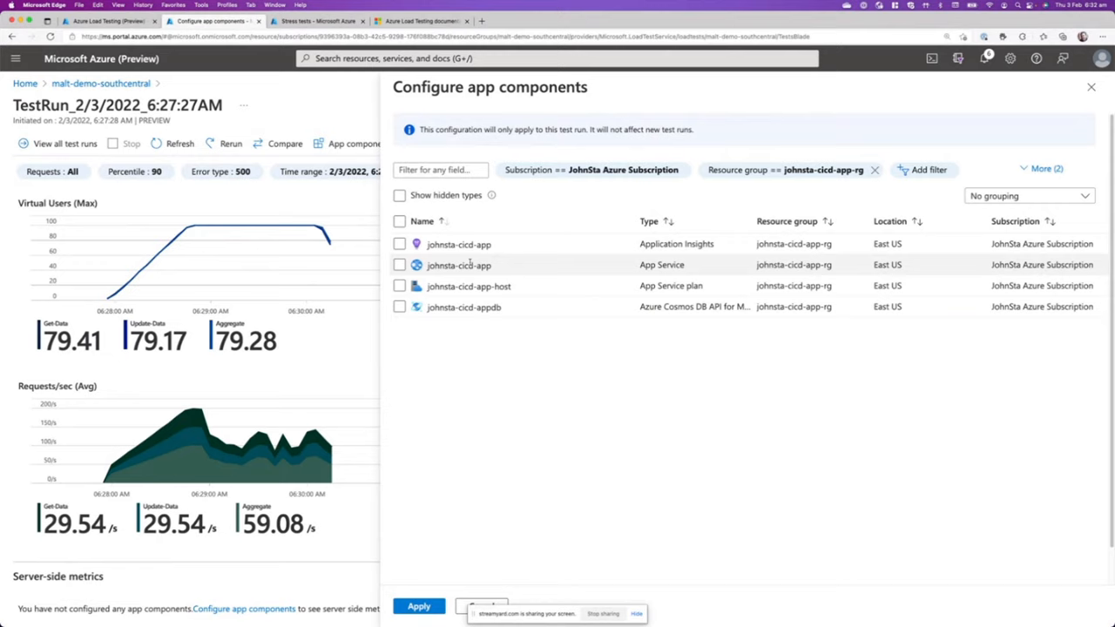
left_click(399, 265)
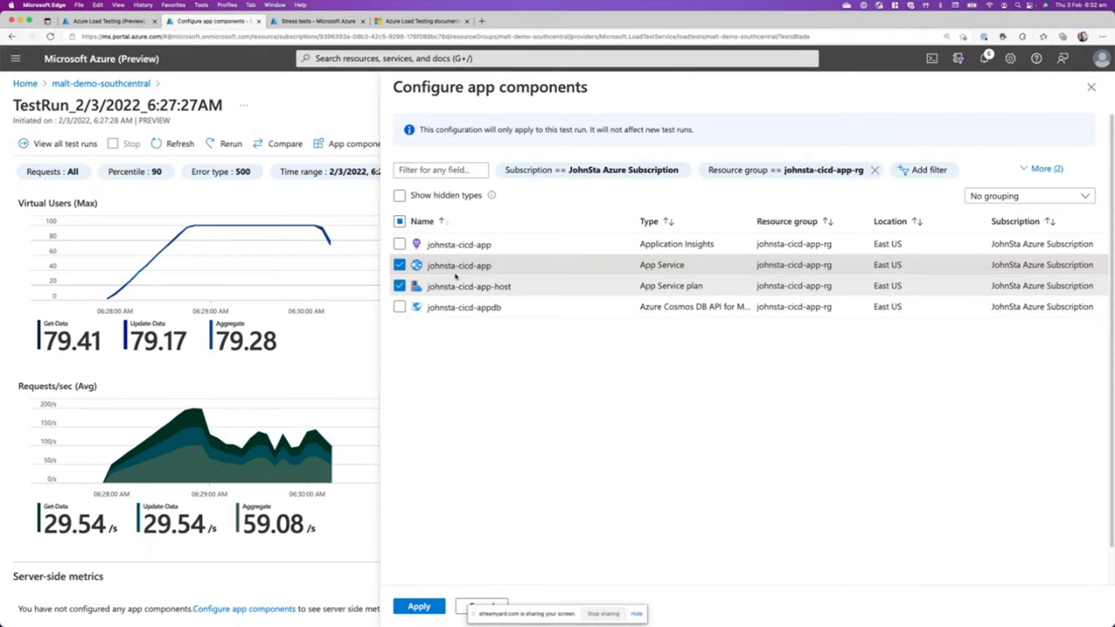
Also check the Cosmos DB account and apply the selected app components to the run.
left_click(400, 307)
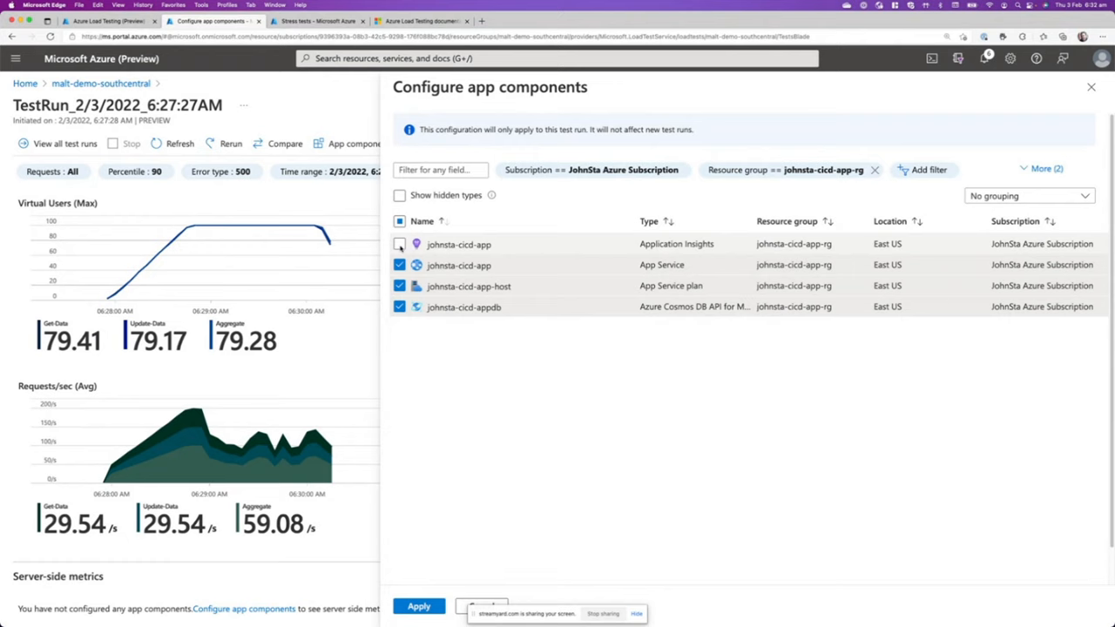
left_click(399, 244)
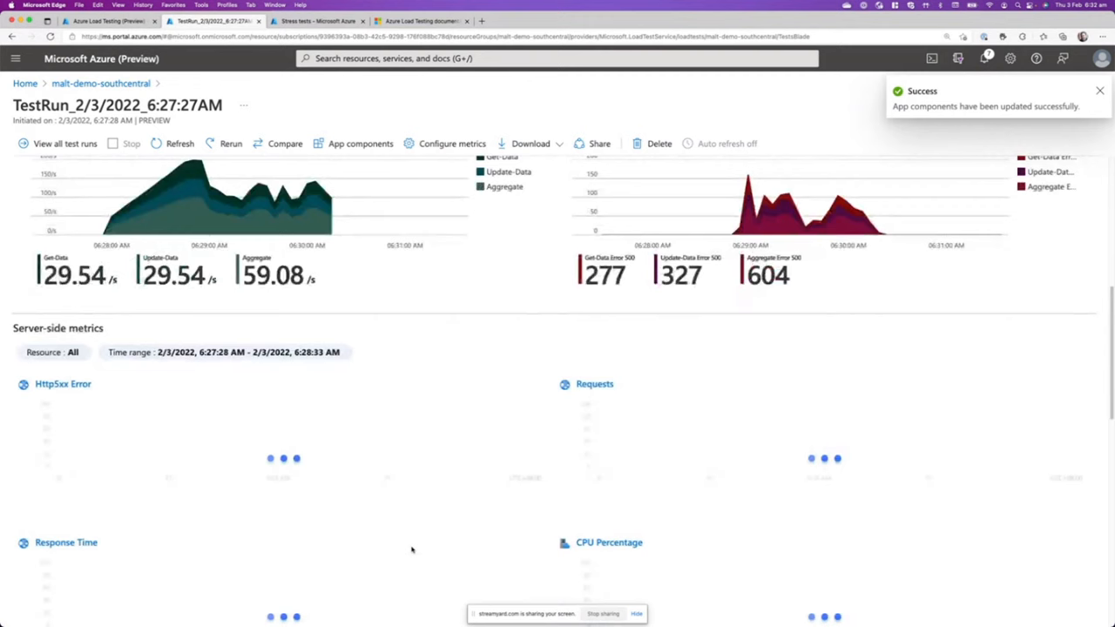
Scroll through the server-side charts (HTTP errors, requests, CPU, memory, RU), then go to the January run.
scroll("up", 3)
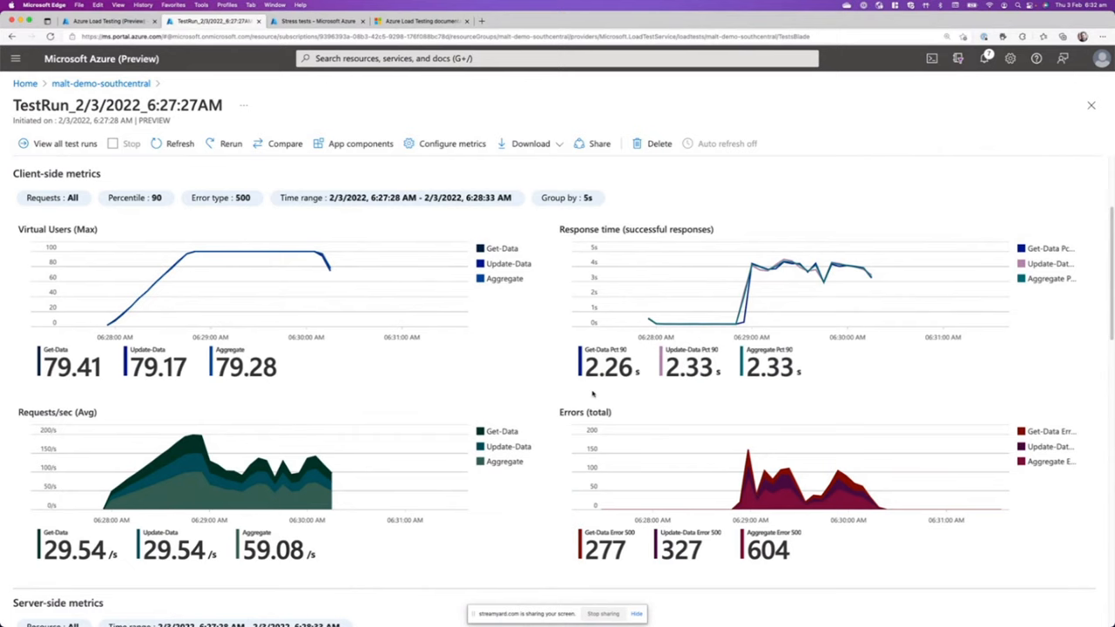
scroll("down", 3)
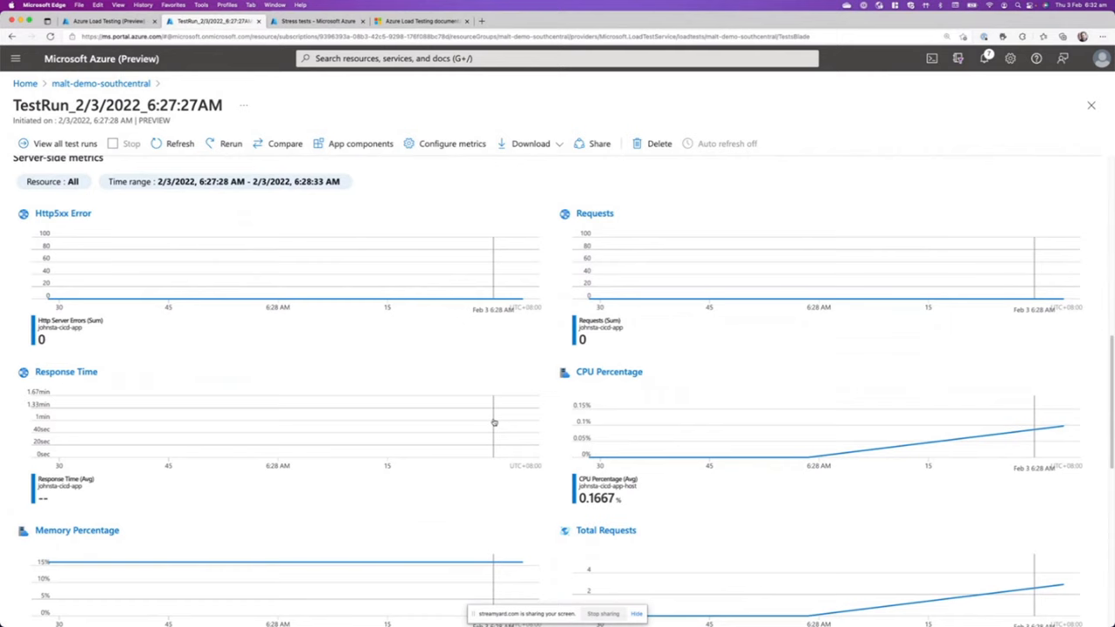
scroll("down", 3)
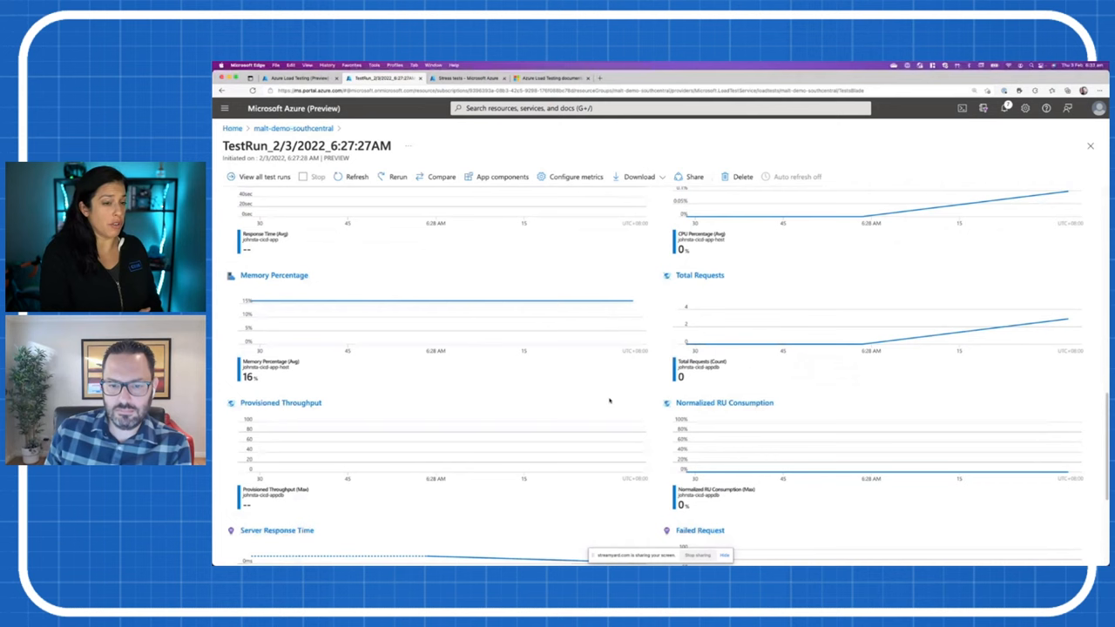
left_click(471, 78)
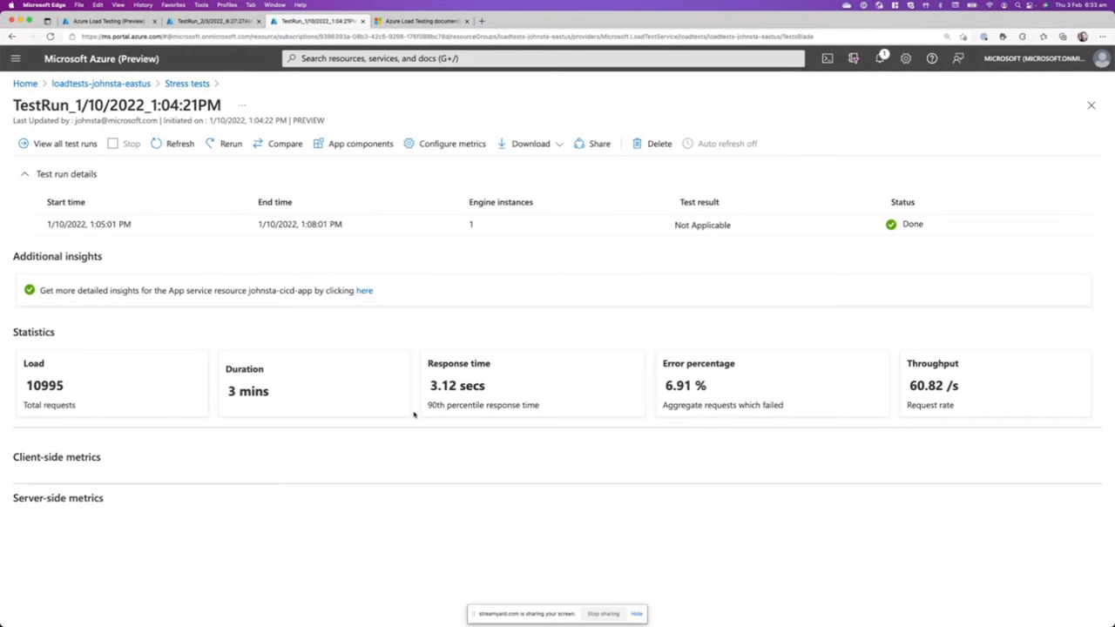
Scroll through the January 10 run's statistics and its CPU, memory, throughput and RU charts.
scroll("down", 3)
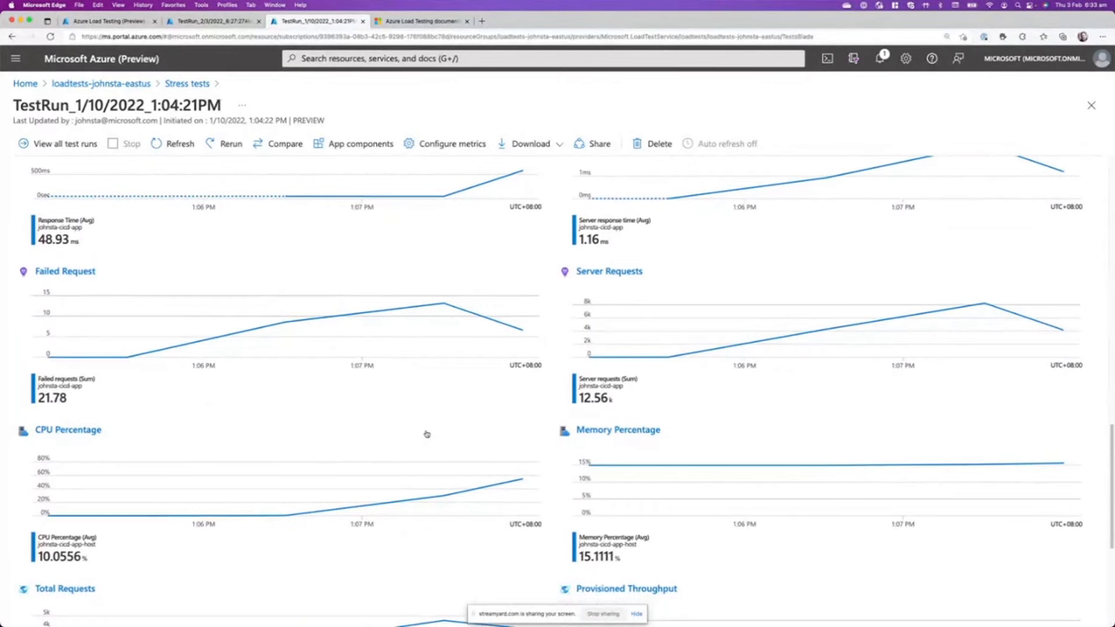
scroll("down", 3)
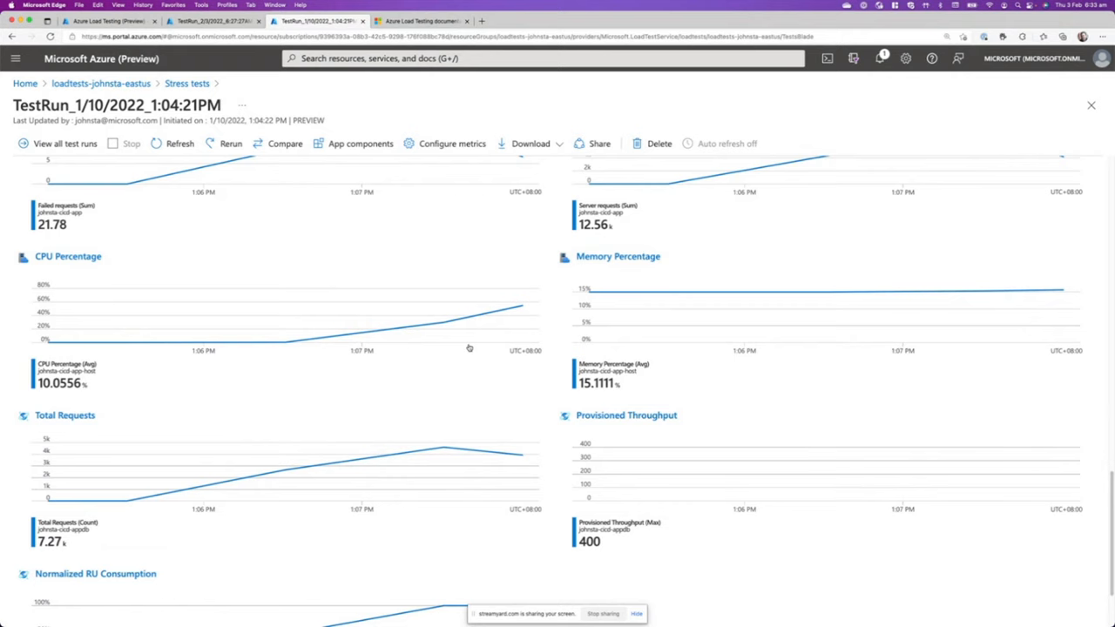
scroll("down", 3)
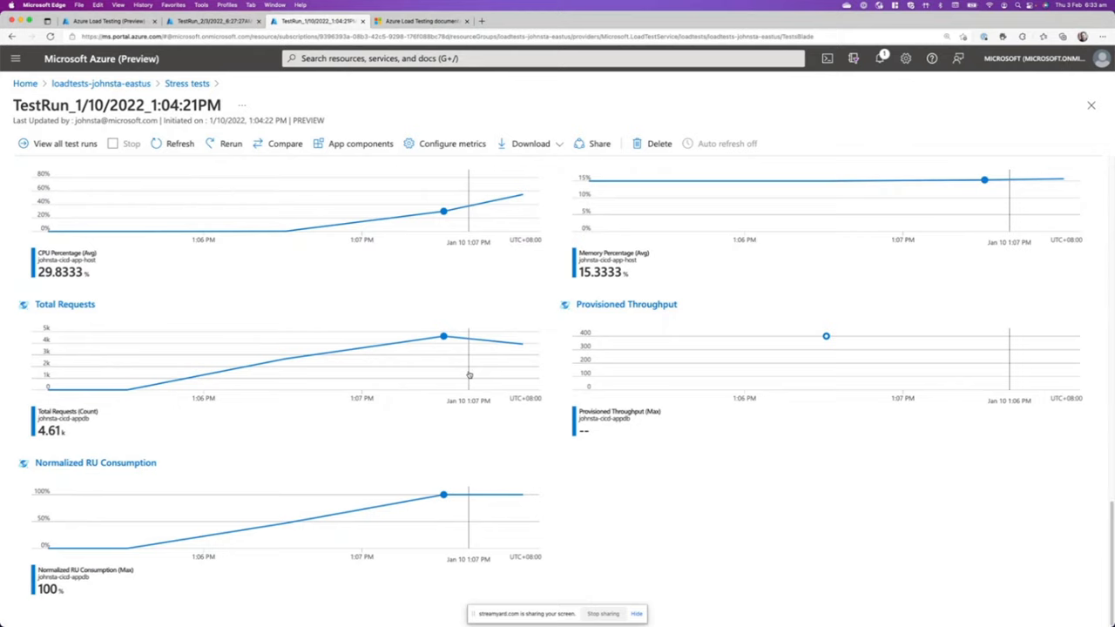